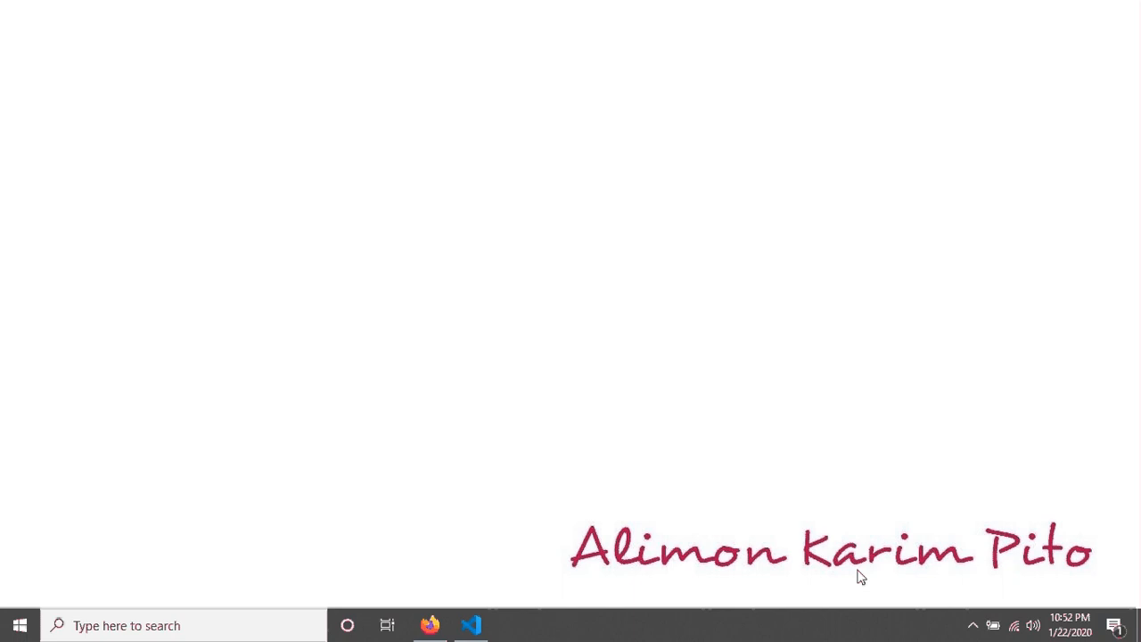
# - Review the localhost/cake_myapp welcome page down to the Database section reporting no connection
pyautogui.click(429, 624)
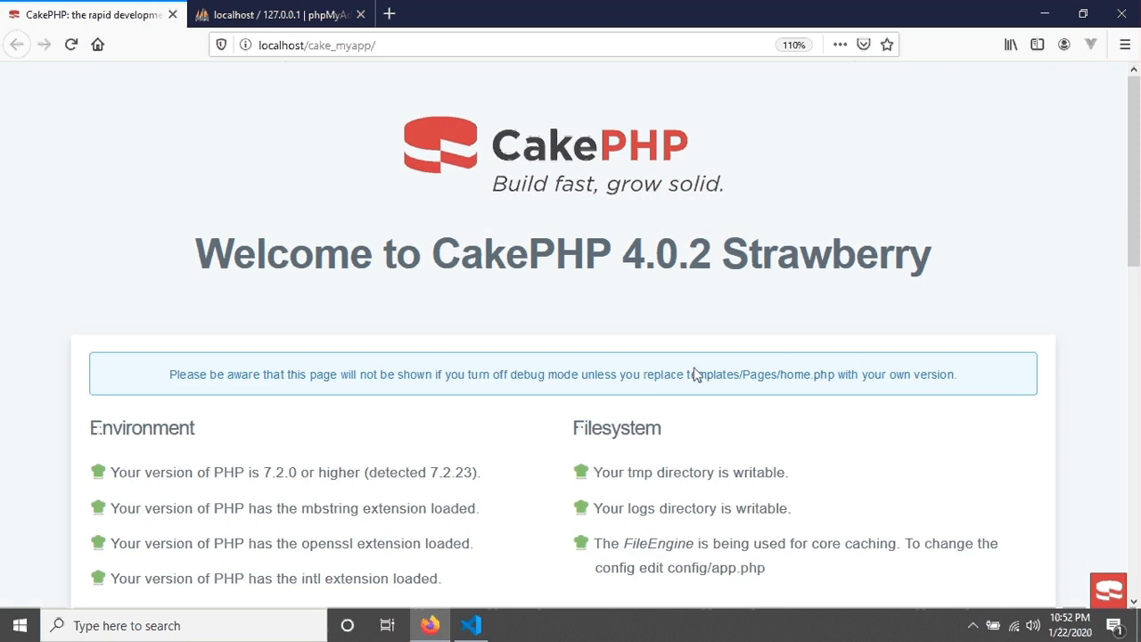
pyautogui.scroll(-3)
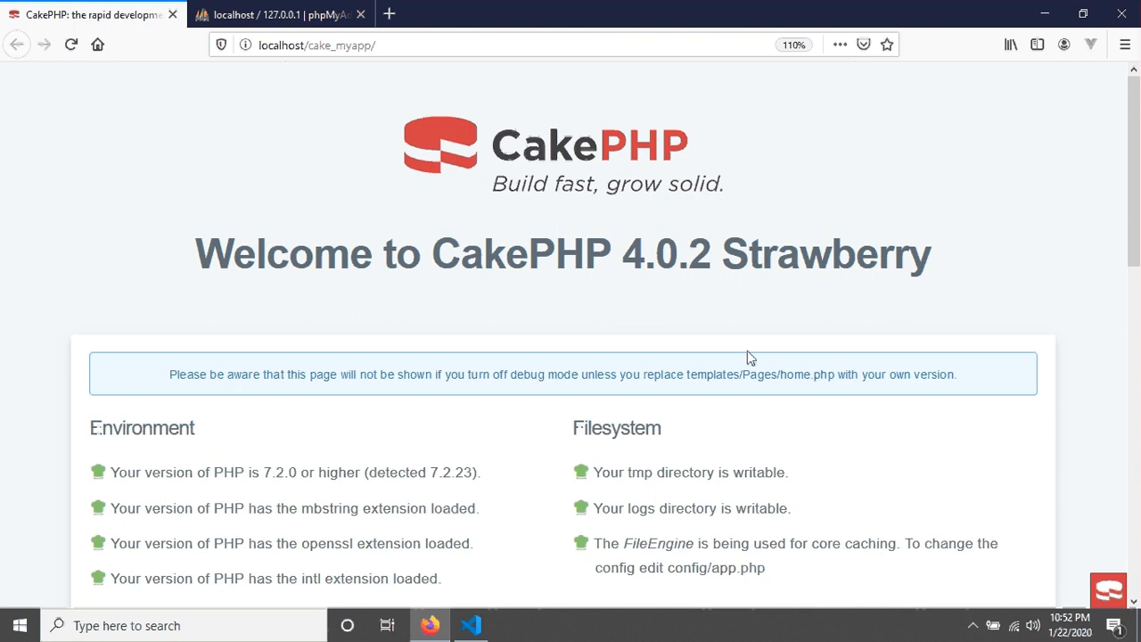
pyautogui.scroll(-3)
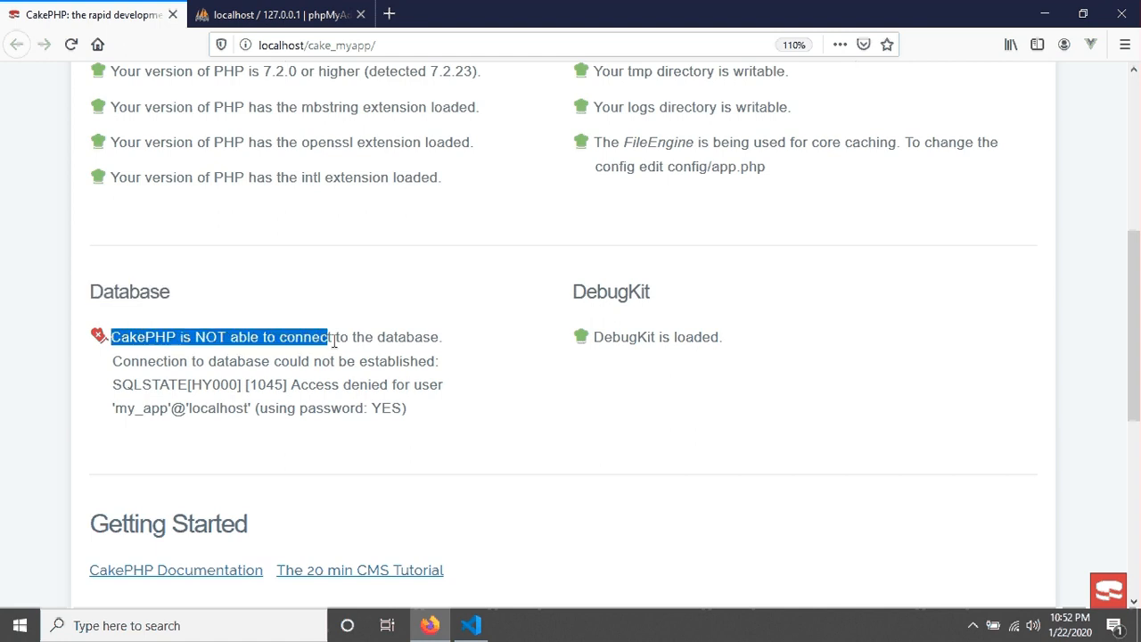
pyautogui.click(500, 434)
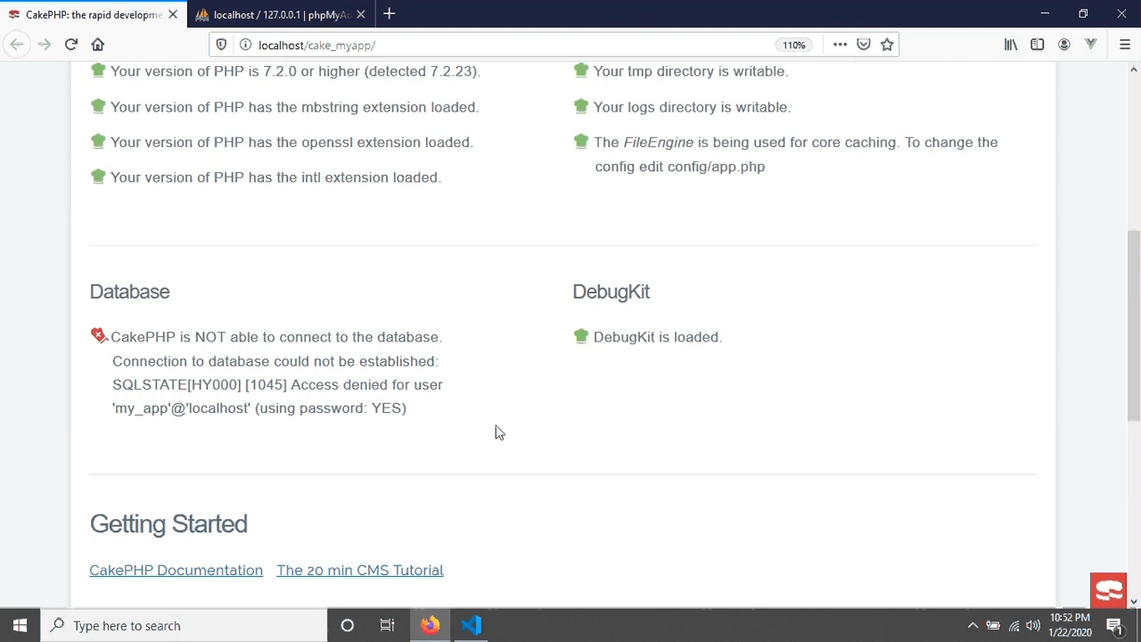
pyautogui.scroll(3)
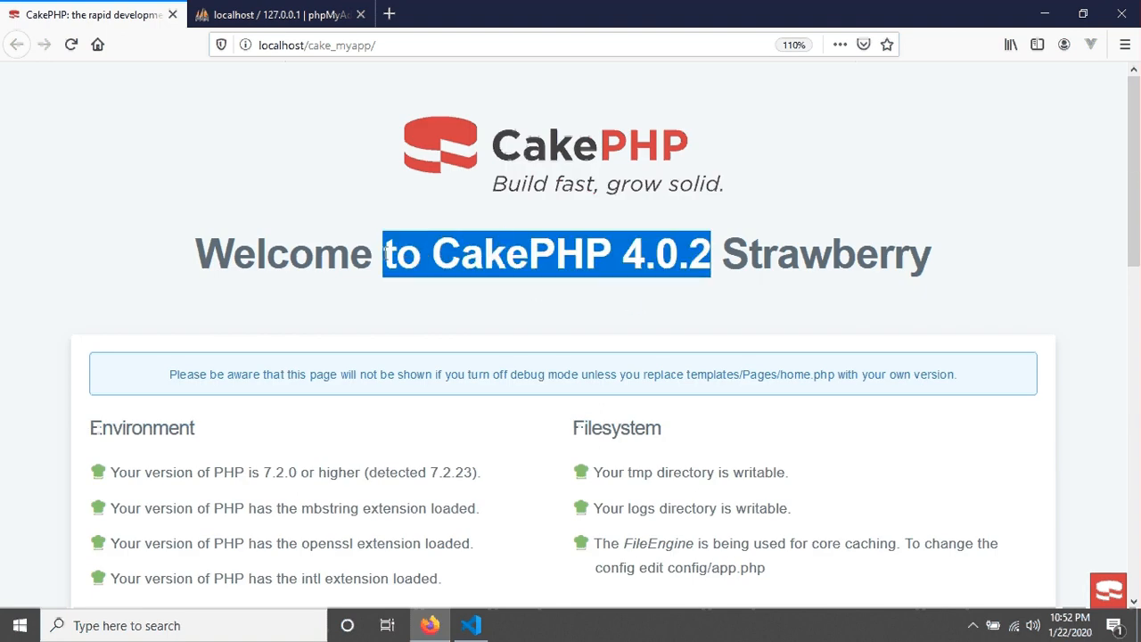
# - View the cache settings in config/app.php of the cake_myapp project, then close the file
pyautogui.click(471, 624)
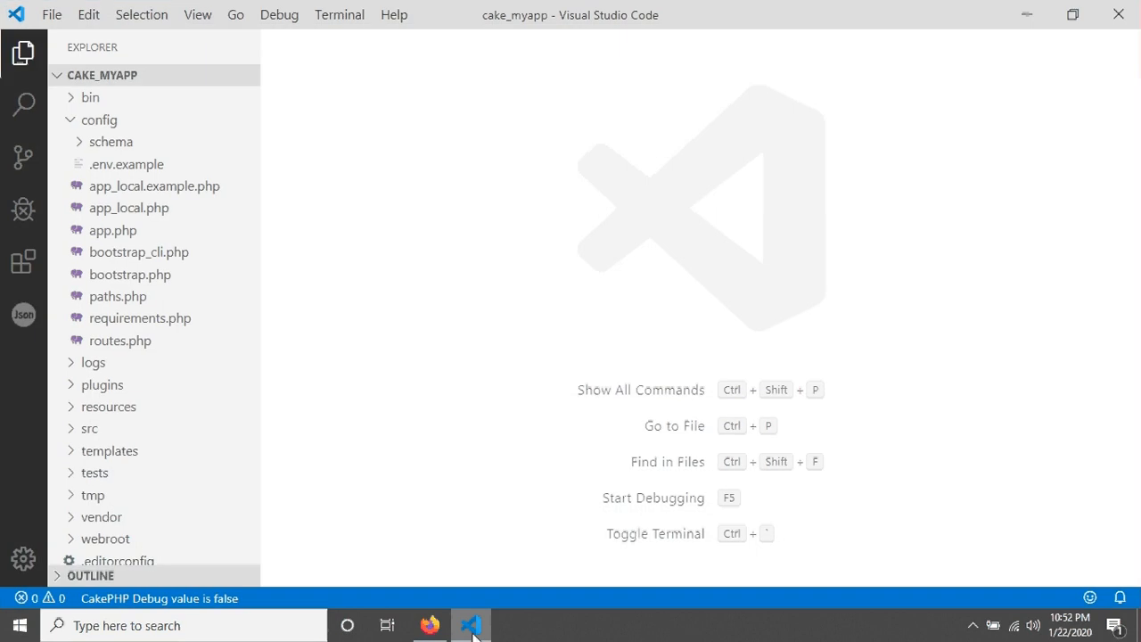
pyautogui.moveTo(376, 385)
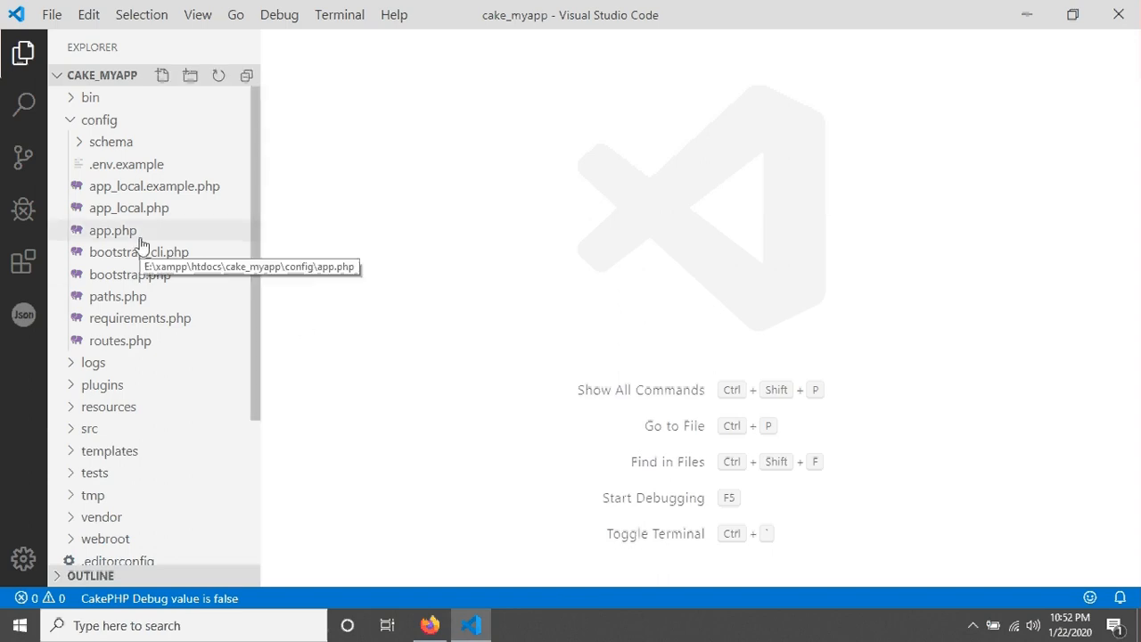
pyautogui.click(100, 120)
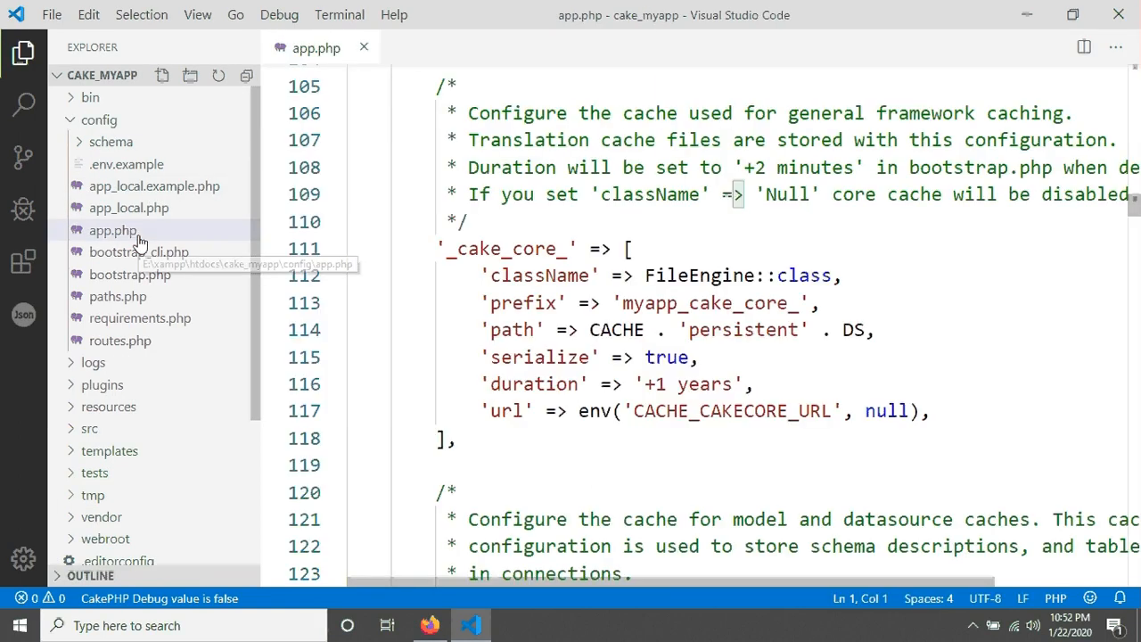
pyautogui.scroll(-3)
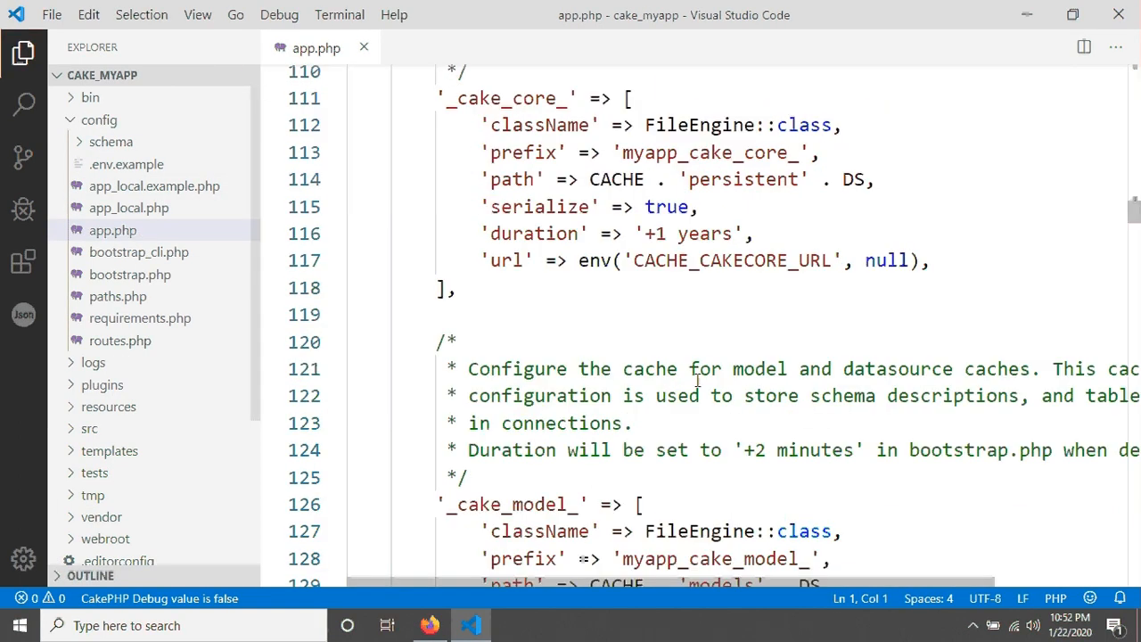
pyautogui.scroll(-3)
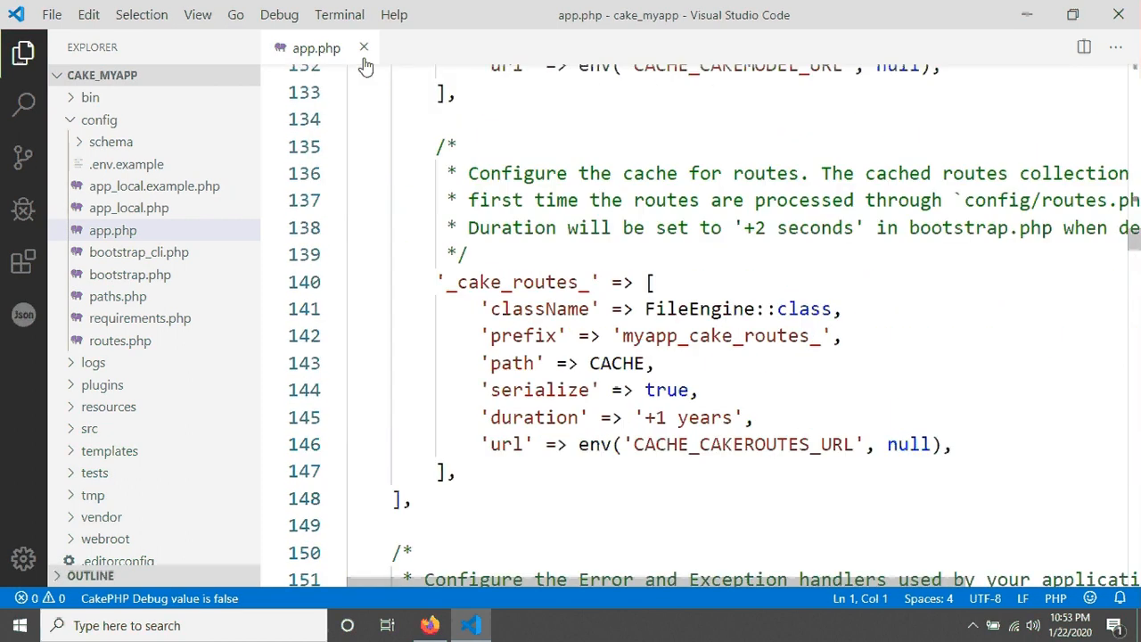
pyautogui.click(364, 48)
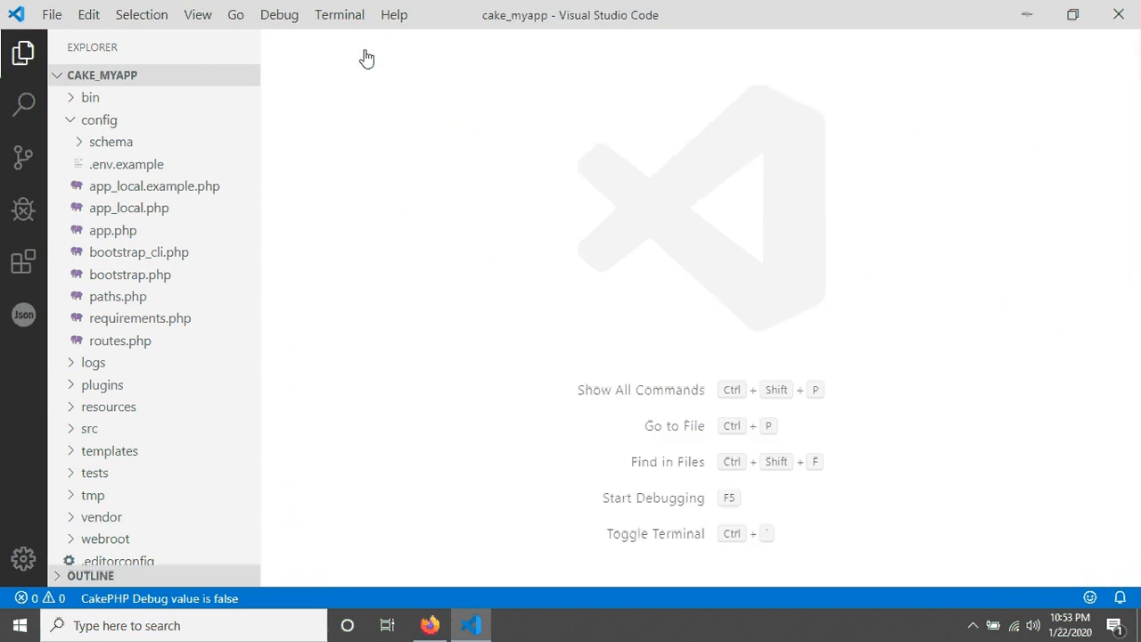
pyautogui.moveTo(141, 215)
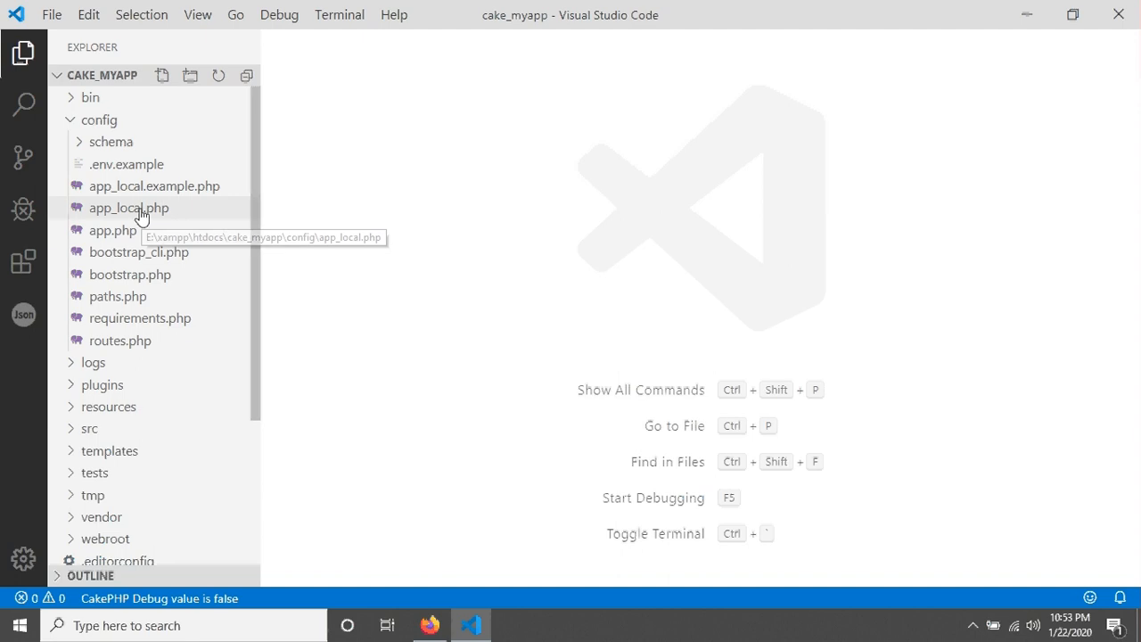
pyautogui.moveTo(128, 207)
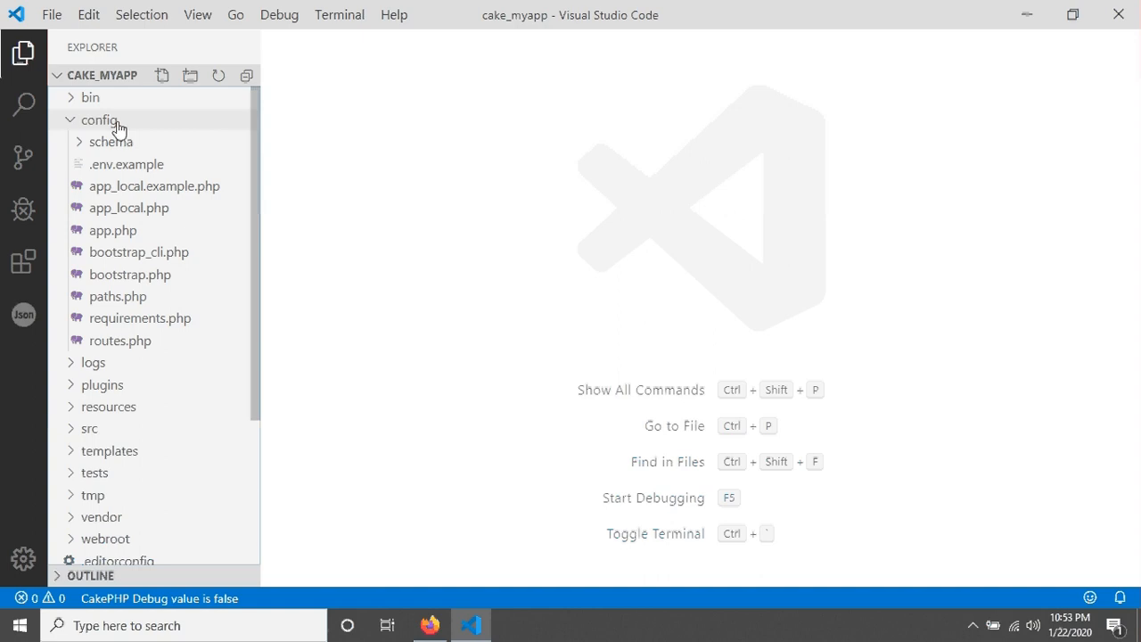
# - Review the debug setting in config/app_local.php and its notice on the browser page
pyautogui.click(99, 120)
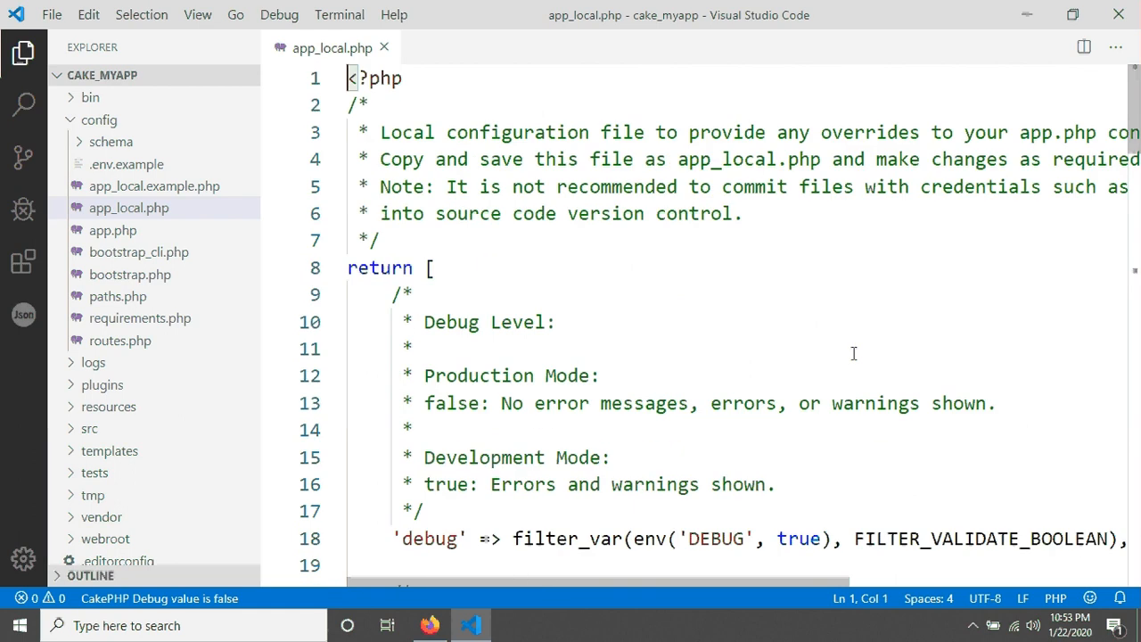
pyautogui.scroll(-3)
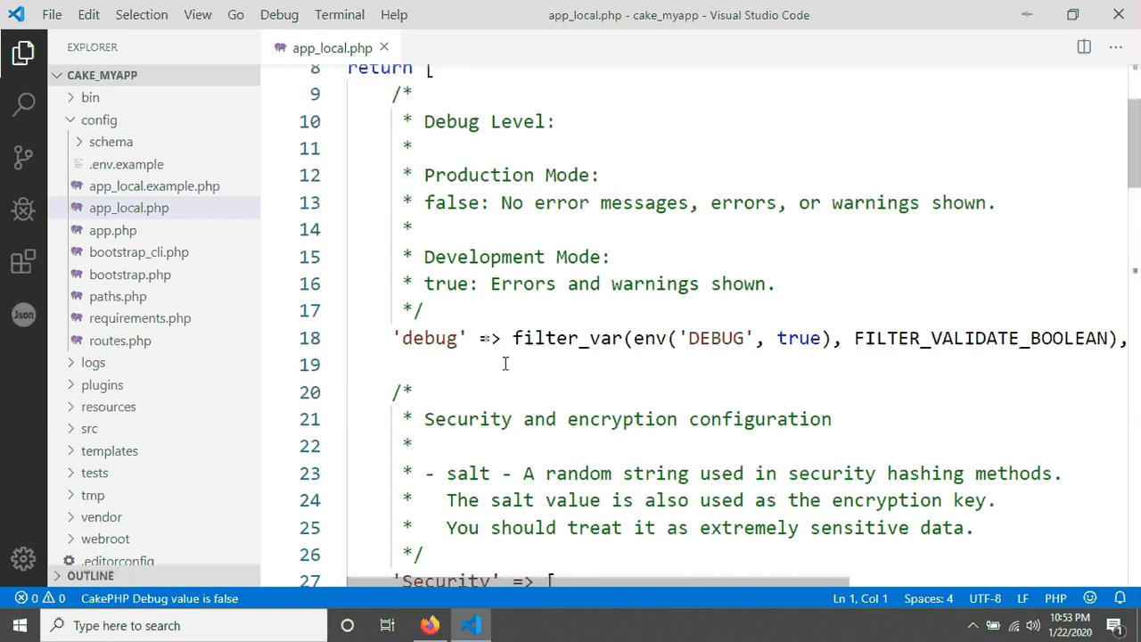
pyautogui.doubleClick(428, 339)
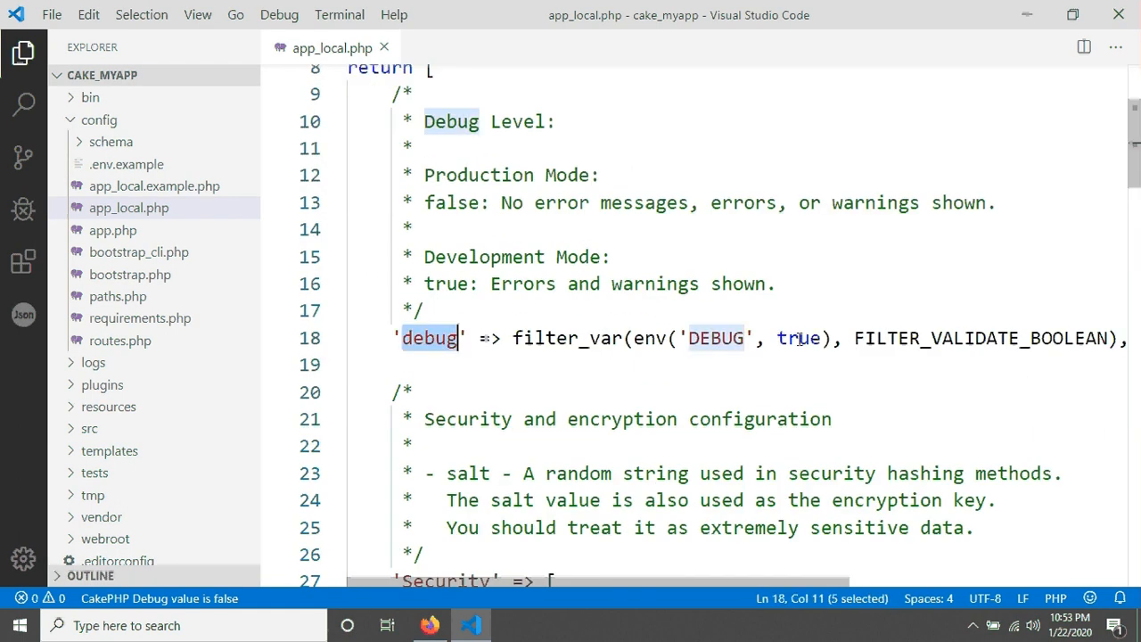
pyautogui.click(428, 624)
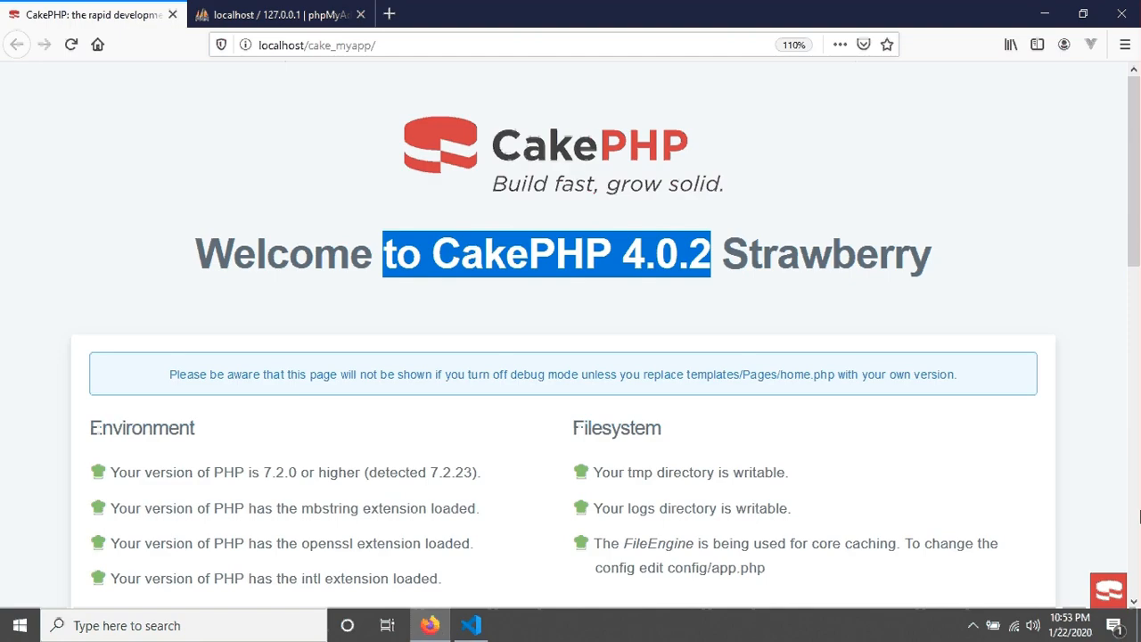
pyautogui.scroll(-3)
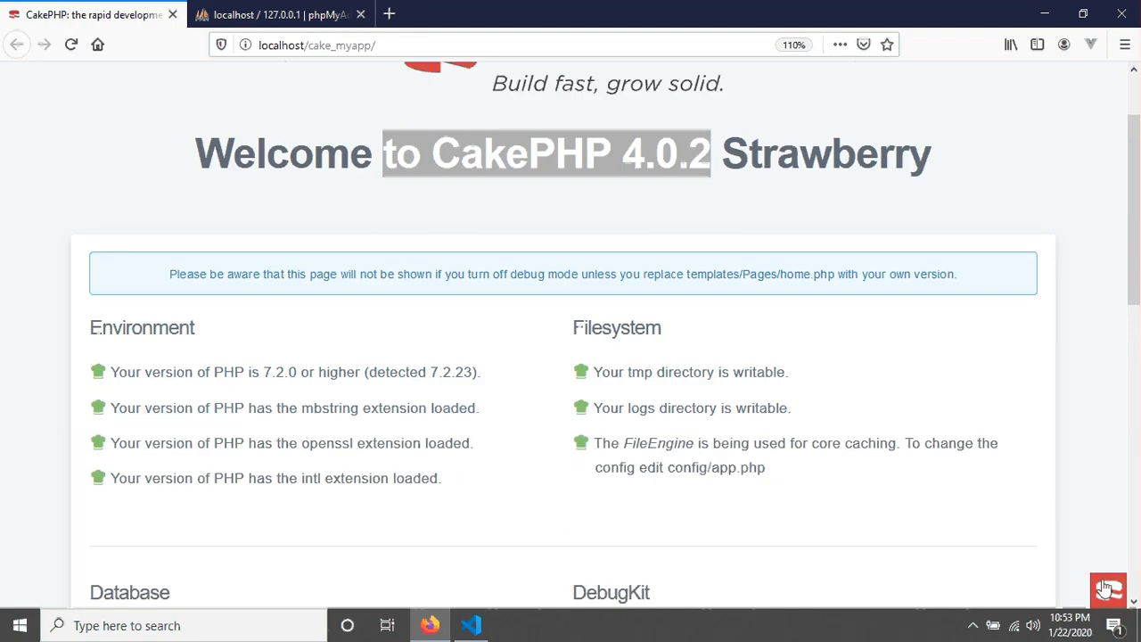
pyautogui.click(470, 624)
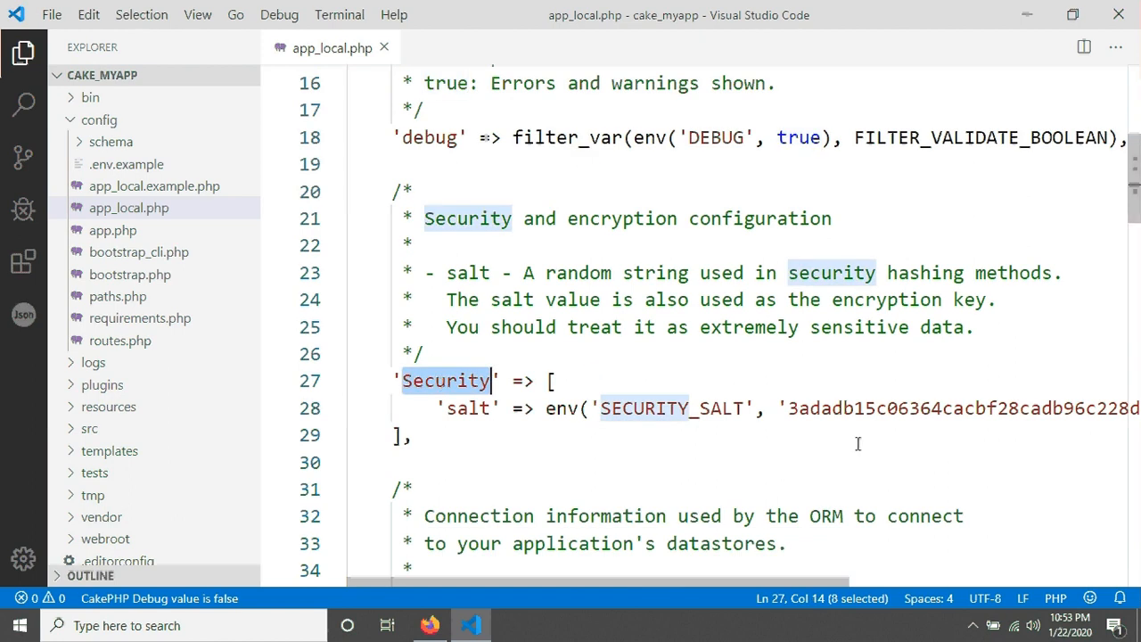
pyautogui.doubleClick(931, 406)
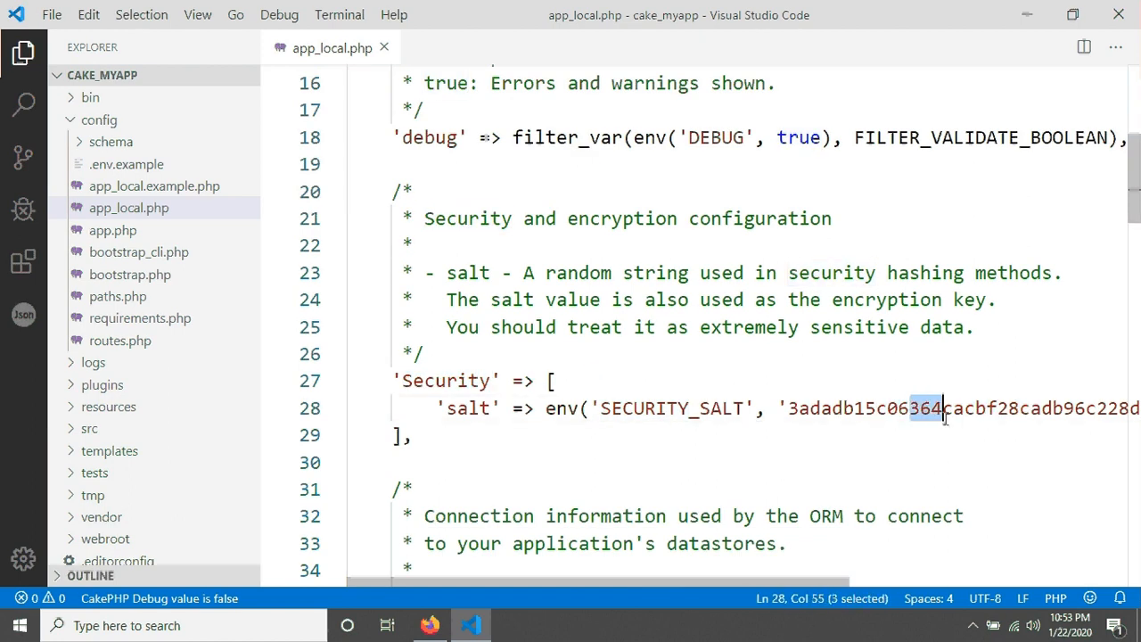
pyautogui.scroll(-3)
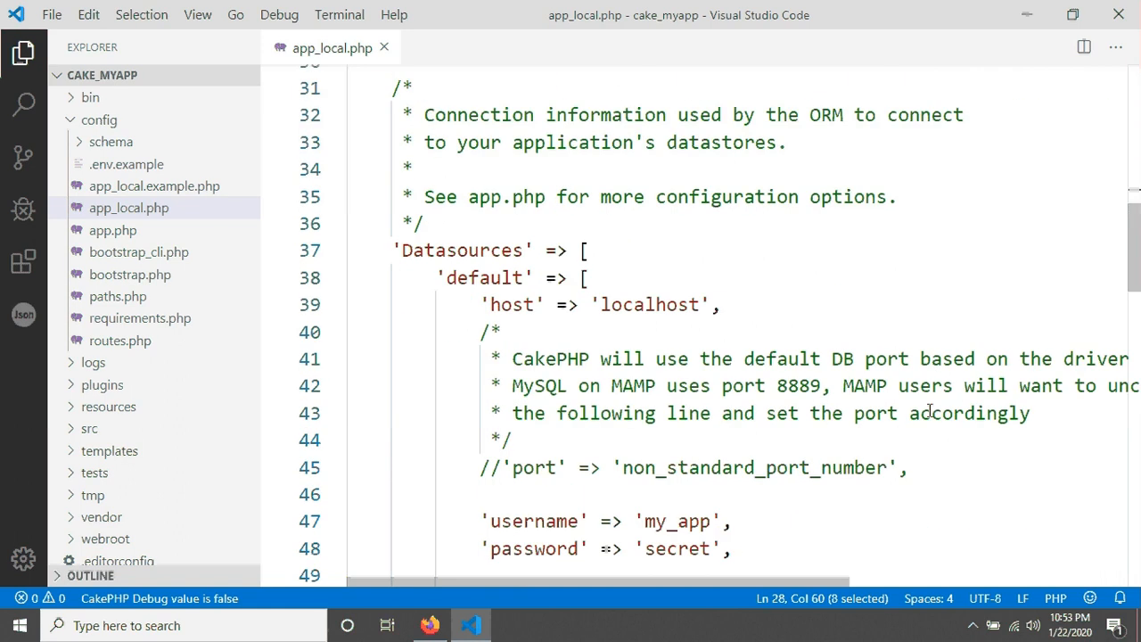
pyautogui.doubleClick(462, 250)
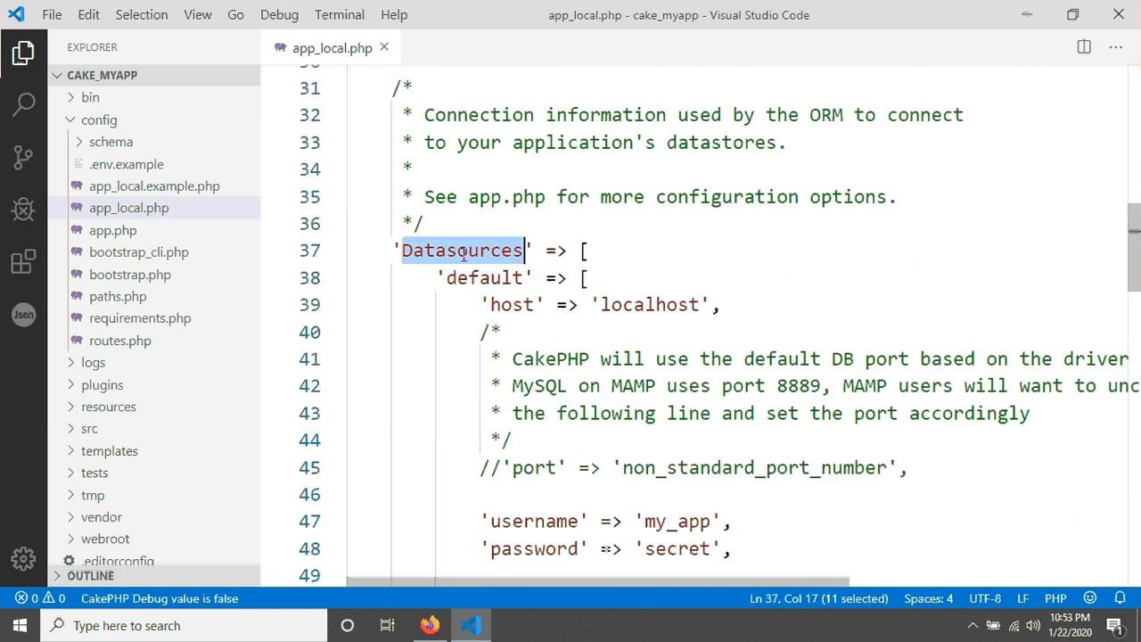
pyautogui.scroll(-3)
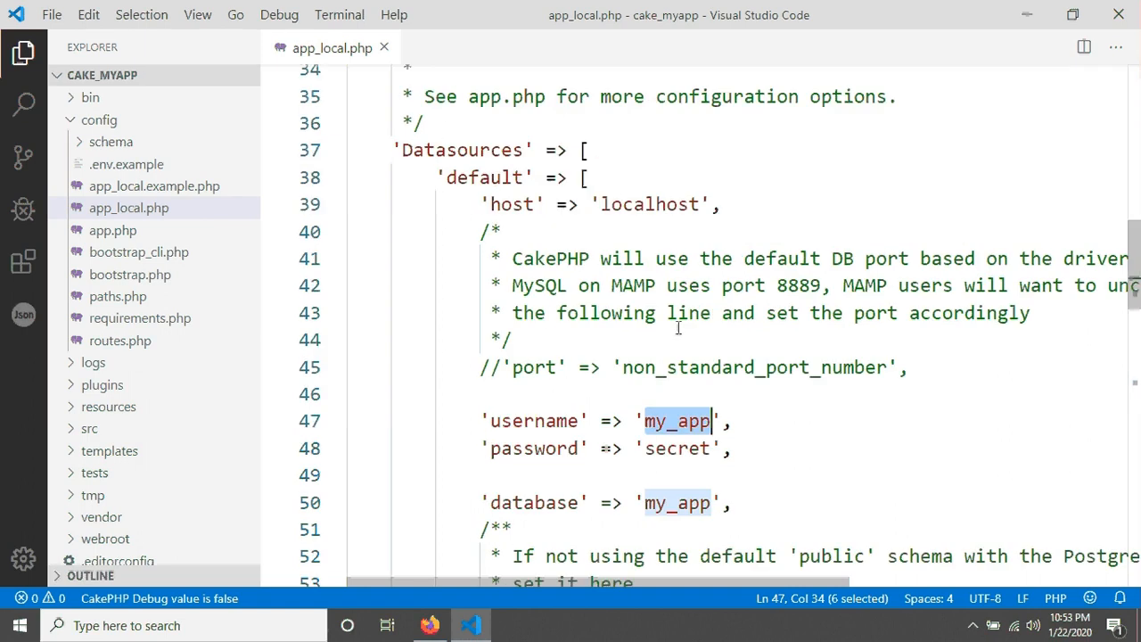
pyautogui.write('root')
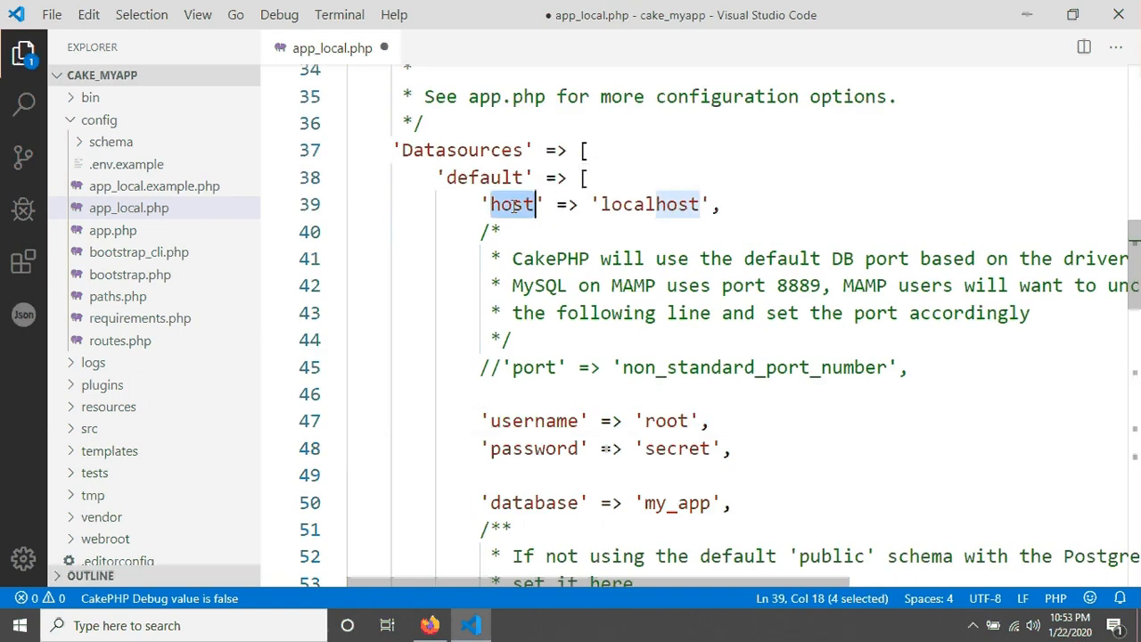
pyautogui.scroll(-3)
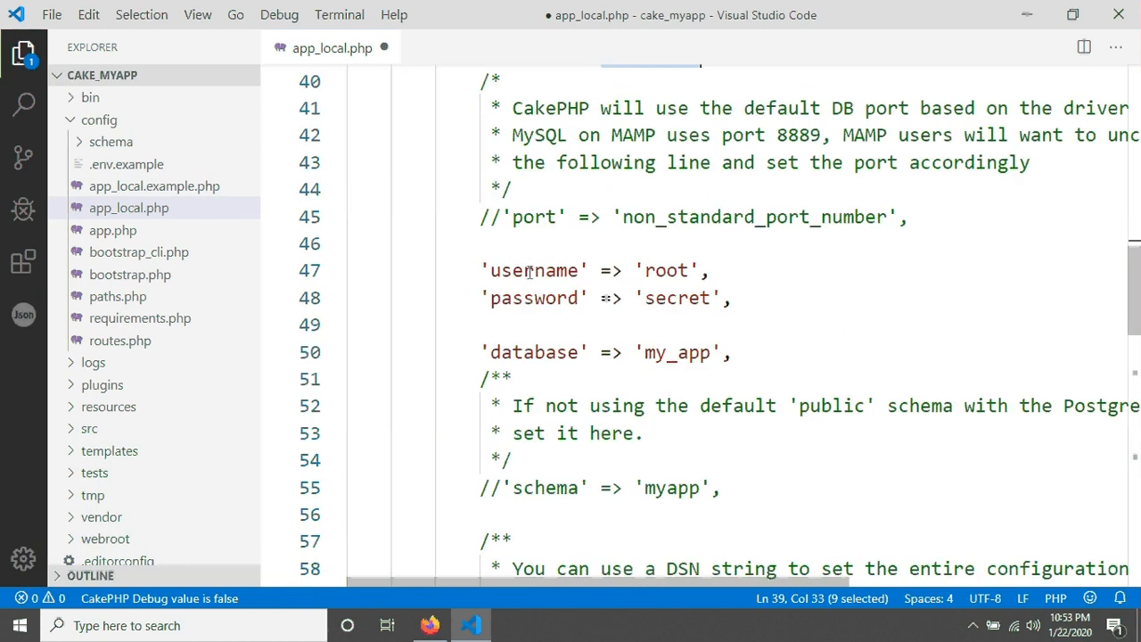
pyautogui.doubleClick(674, 298)
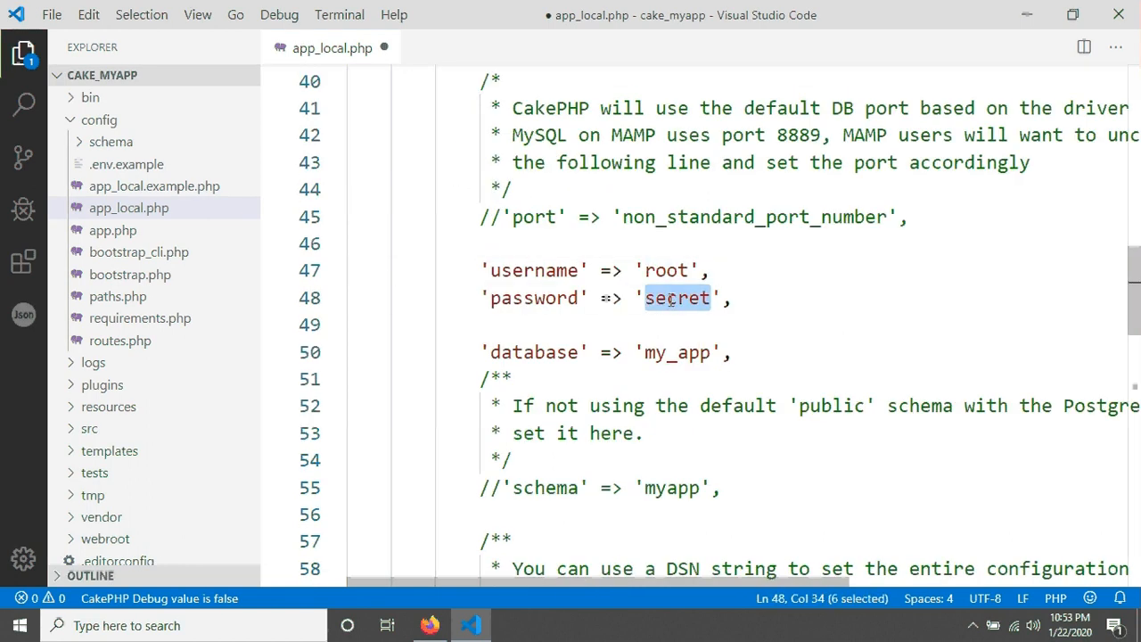
pyautogui.press('Delete')
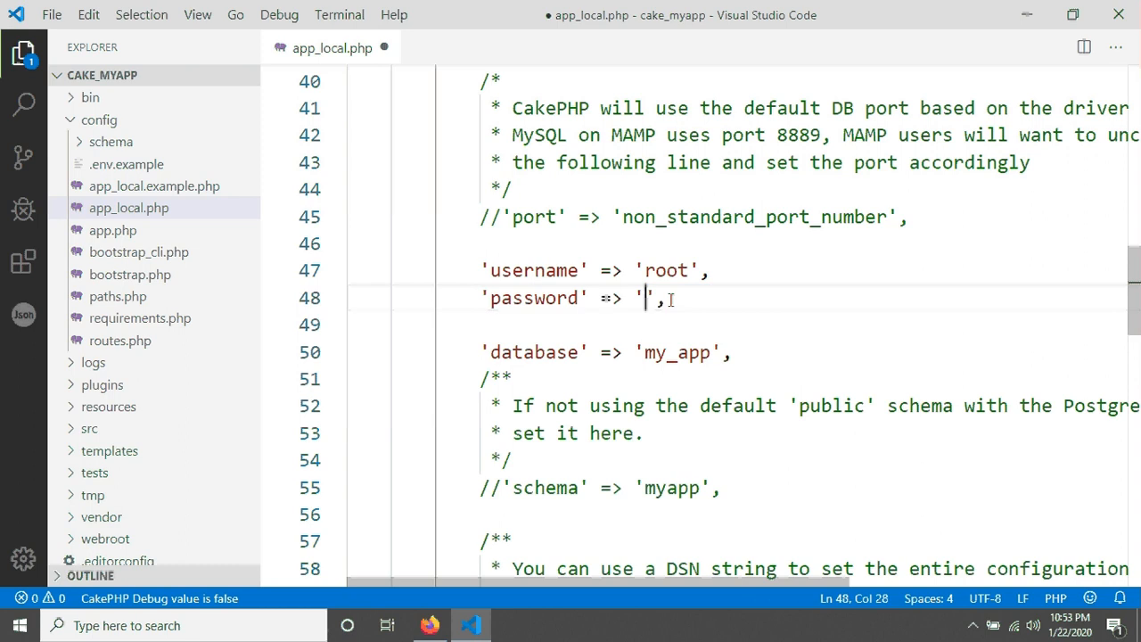
# - Change the database from my_app to tutorial, checking the name in phpMyAdmin, and save the file
pyautogui.click(665, 353)
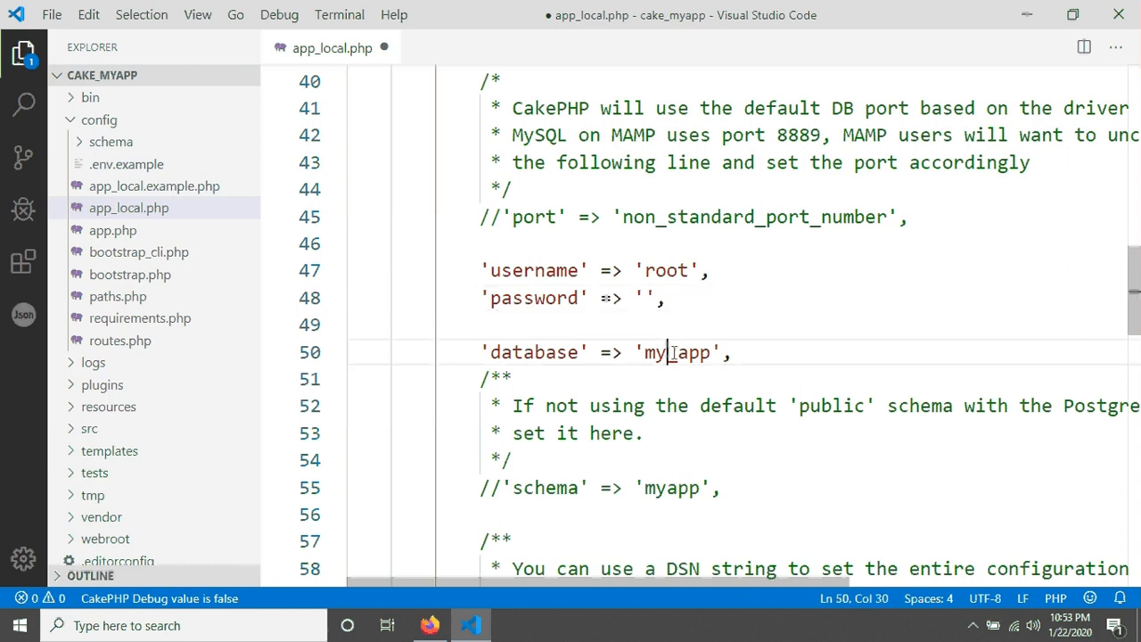
pyautogui.click(428, 624)
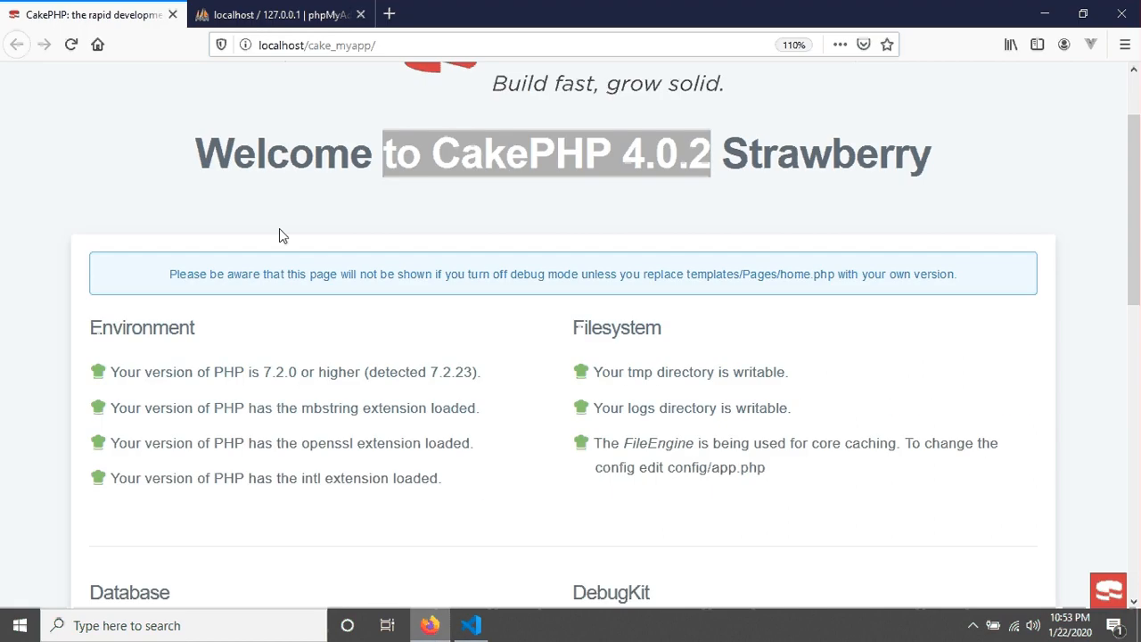
pyautogui.click(277, 14)
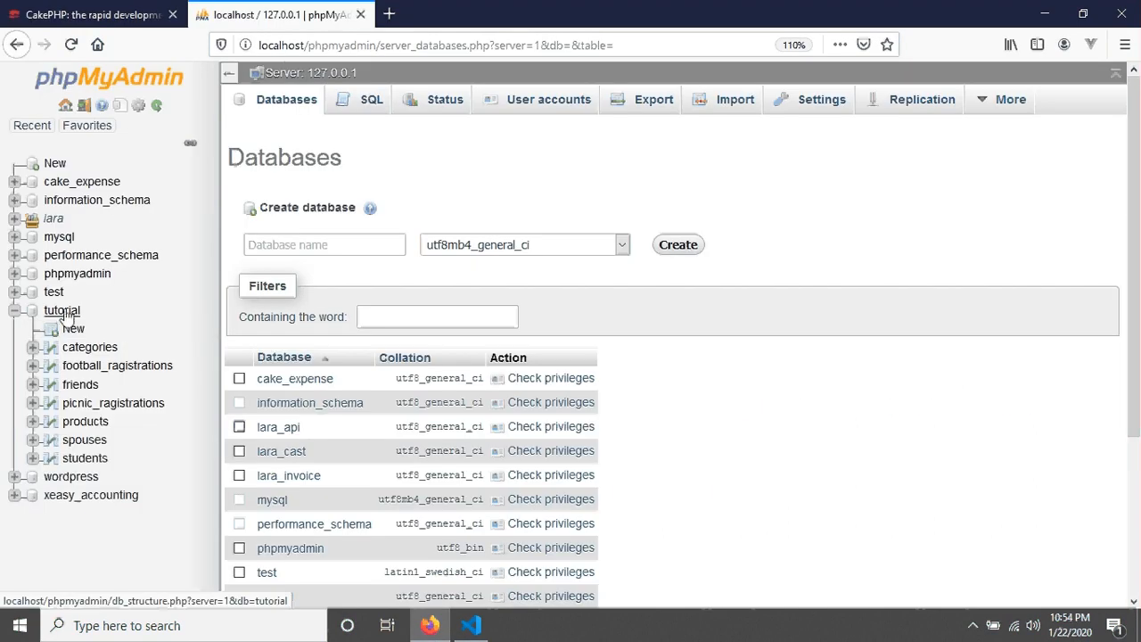
pyautogui.click(470, 624)
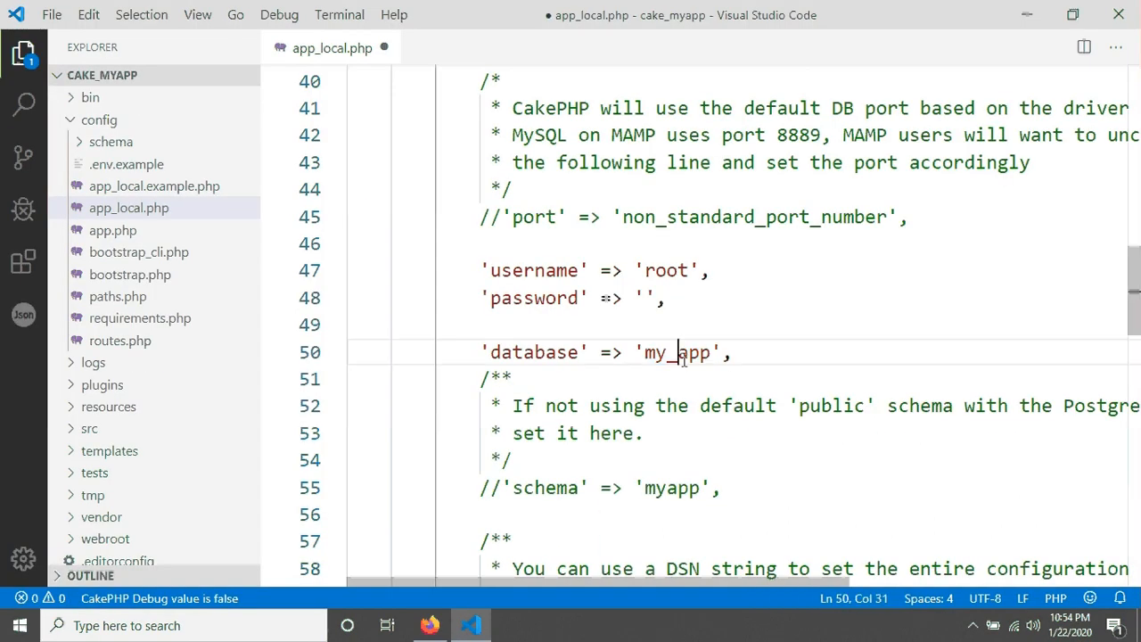
pyautogui.write('tuto')
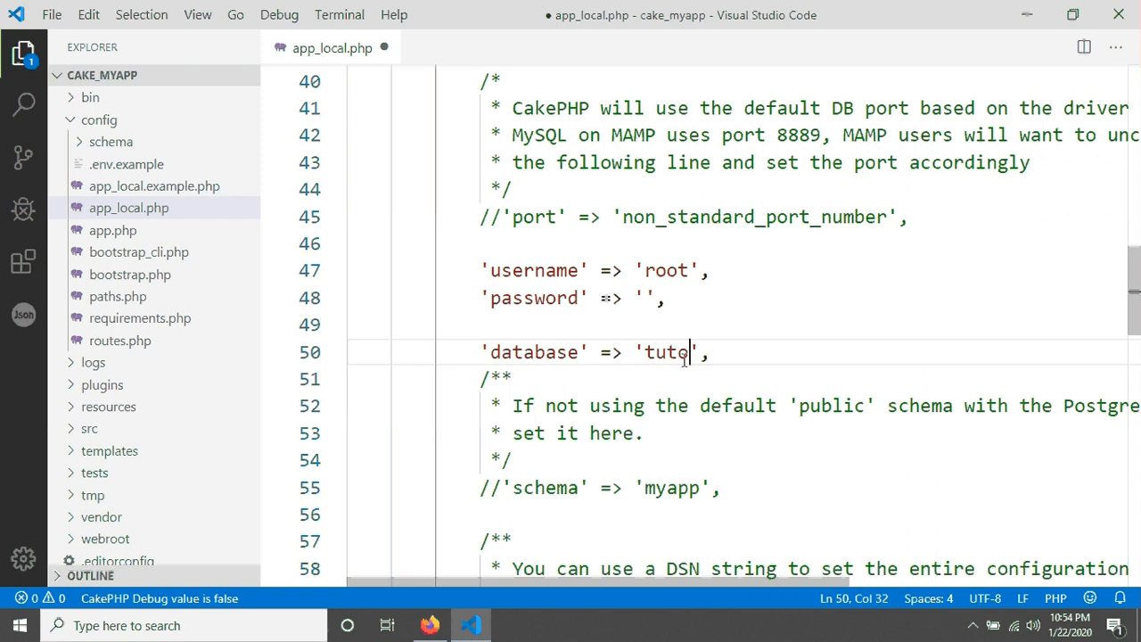
pyautogui.write('rial')
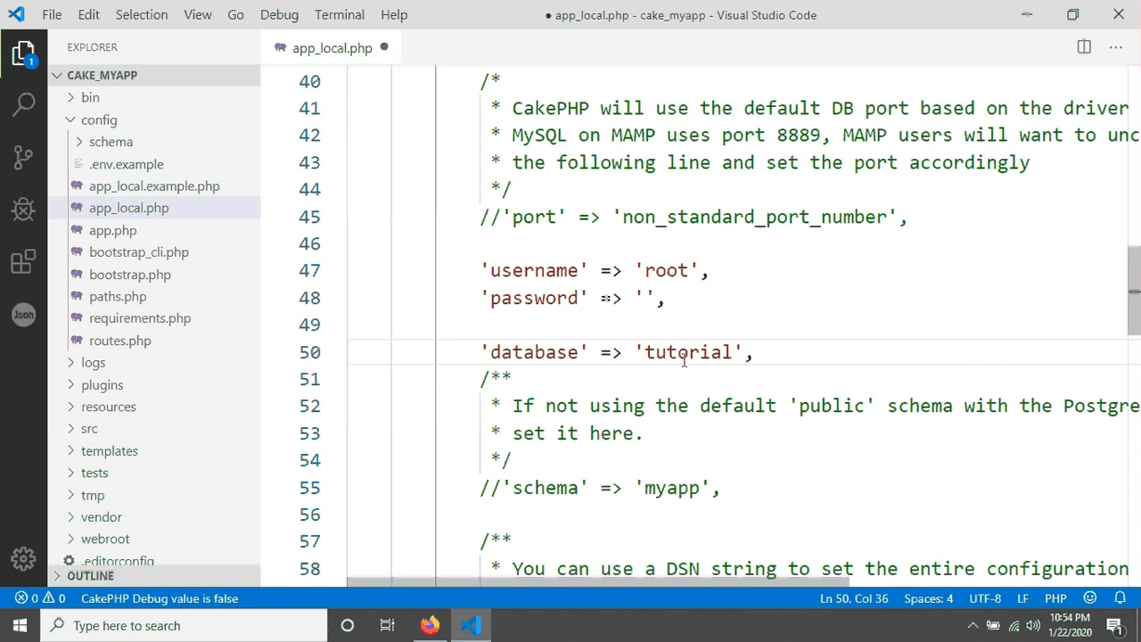
pyautogui.press('ctrl+s')
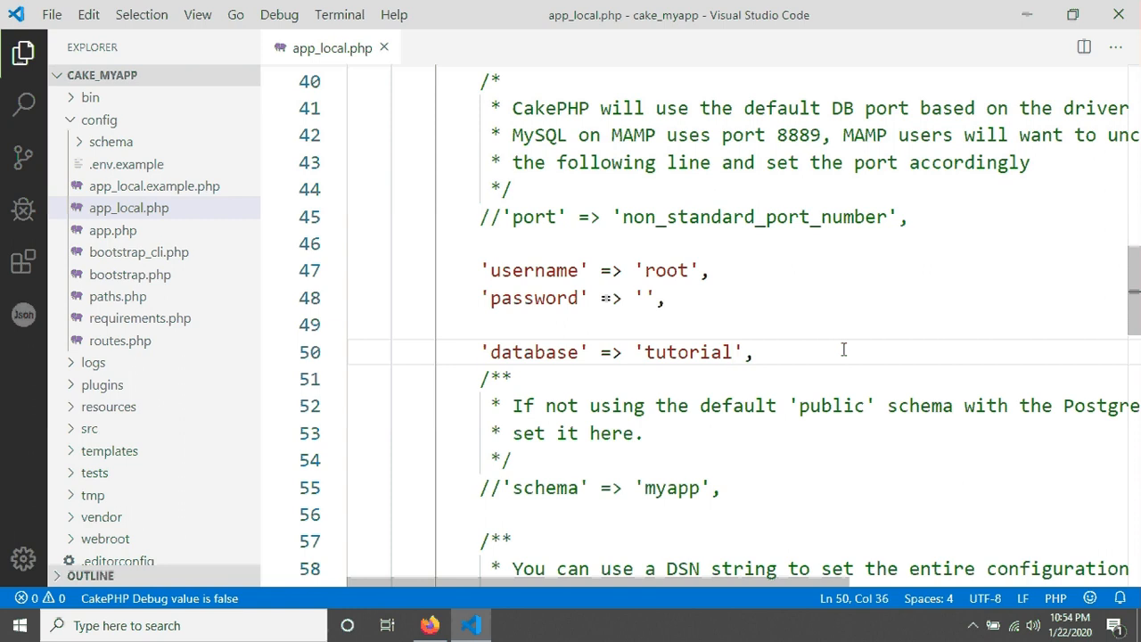
pyautogui.scroll(-3)
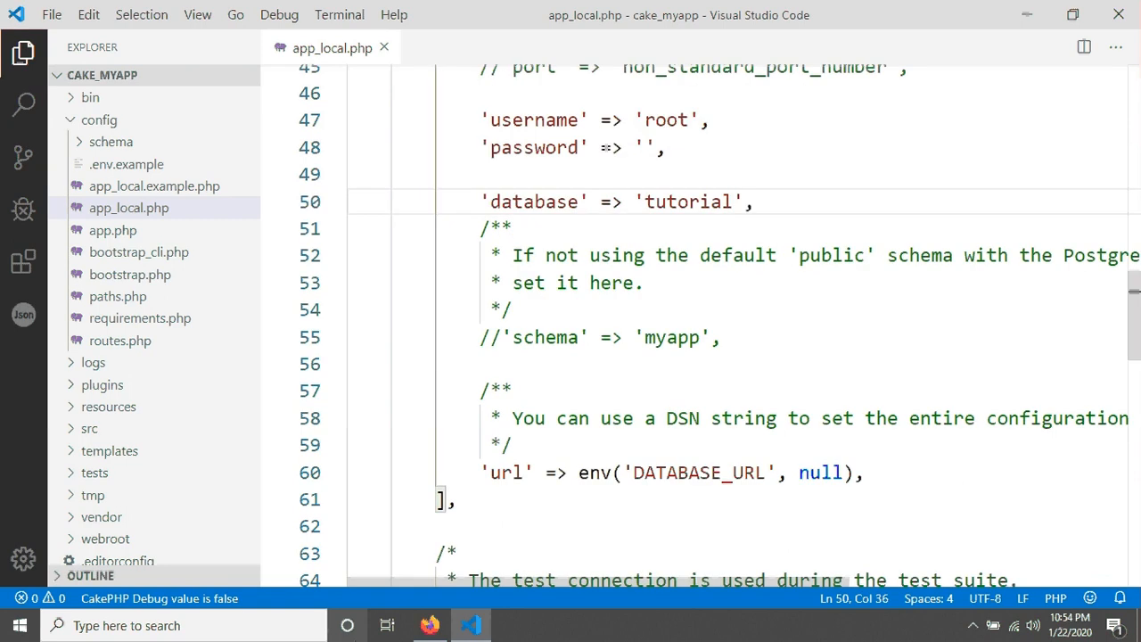
# - Reload localhost/cake_myapp and confirm the Database section says CakePHP is able to connect
pyautogui.click(429, 624)
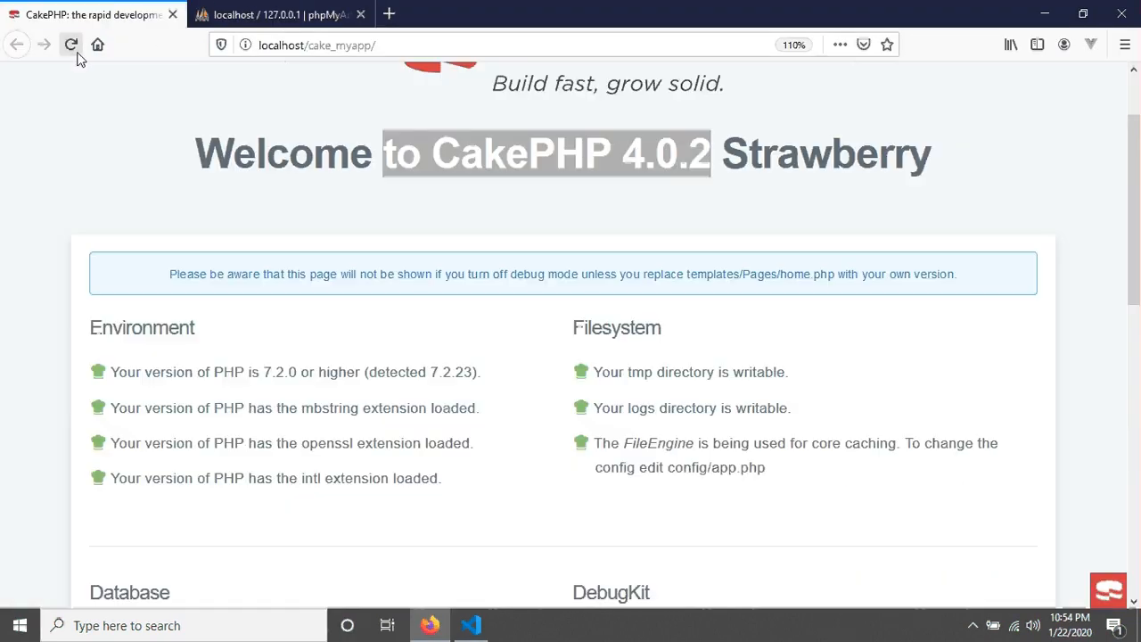
pyautogui.scroll(-3)
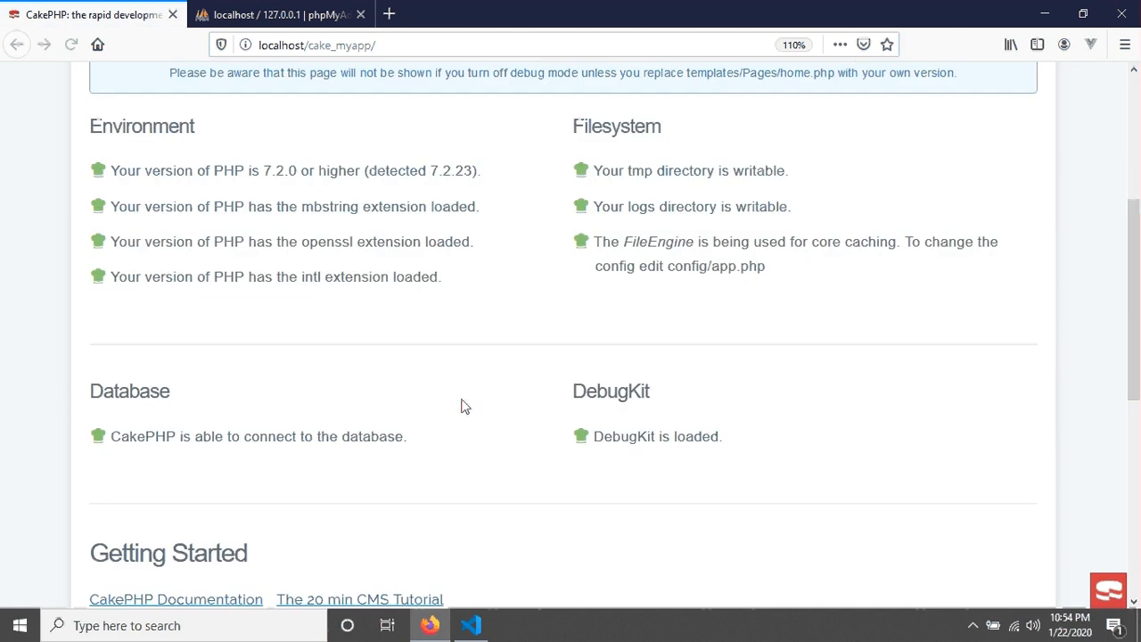
pyautogui.doubleClick(128, 191)
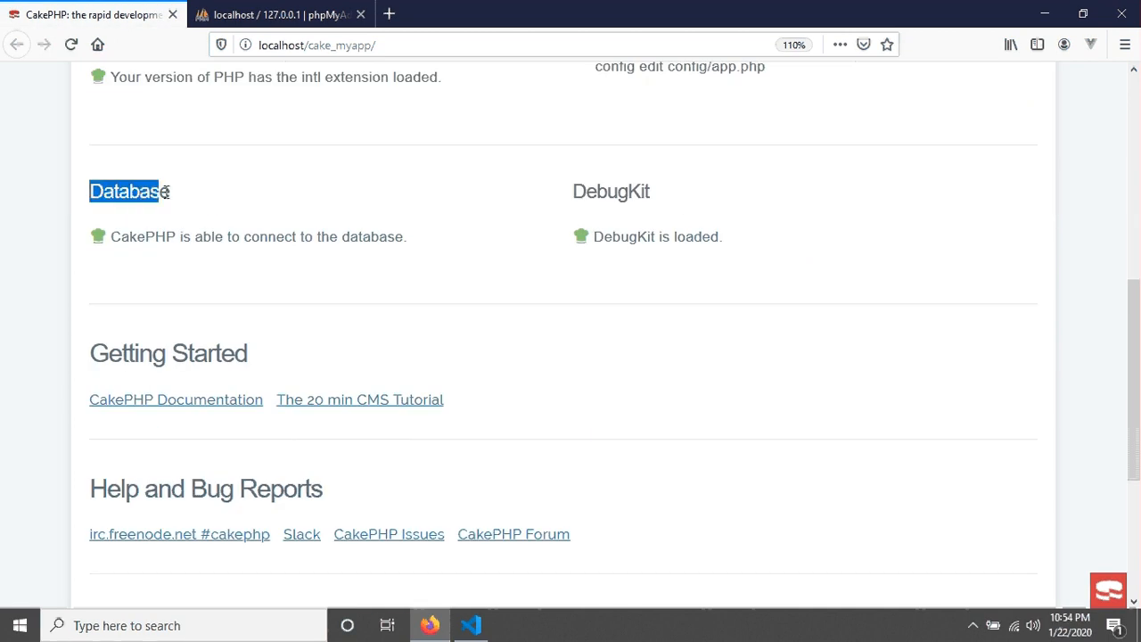
pyautogui.click(117, 242)
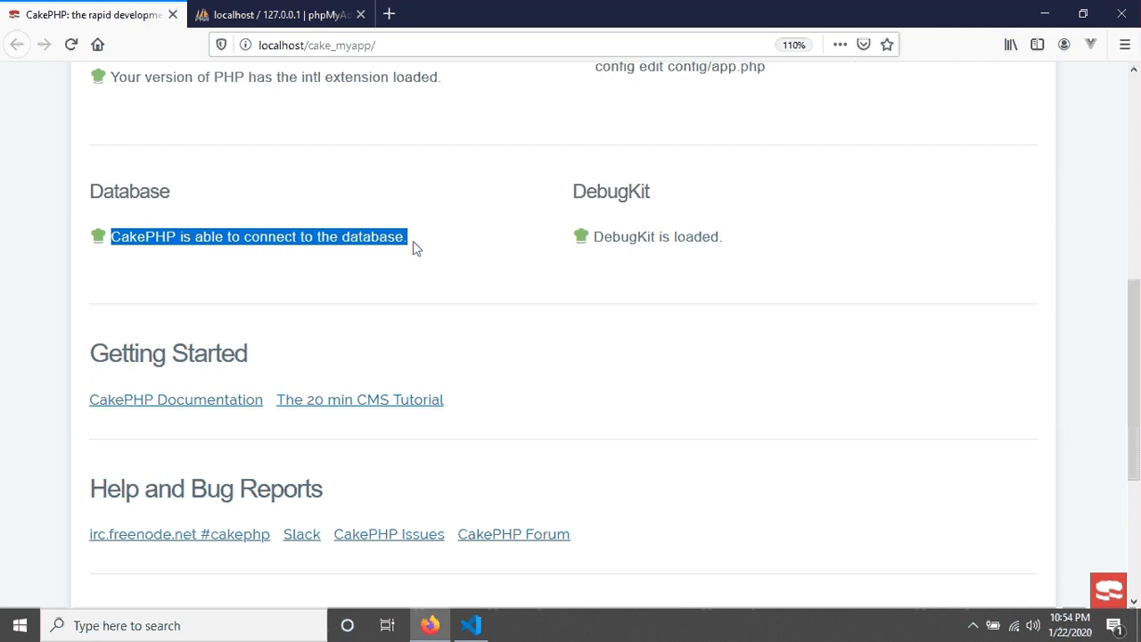
pyautogui.scroll(3)
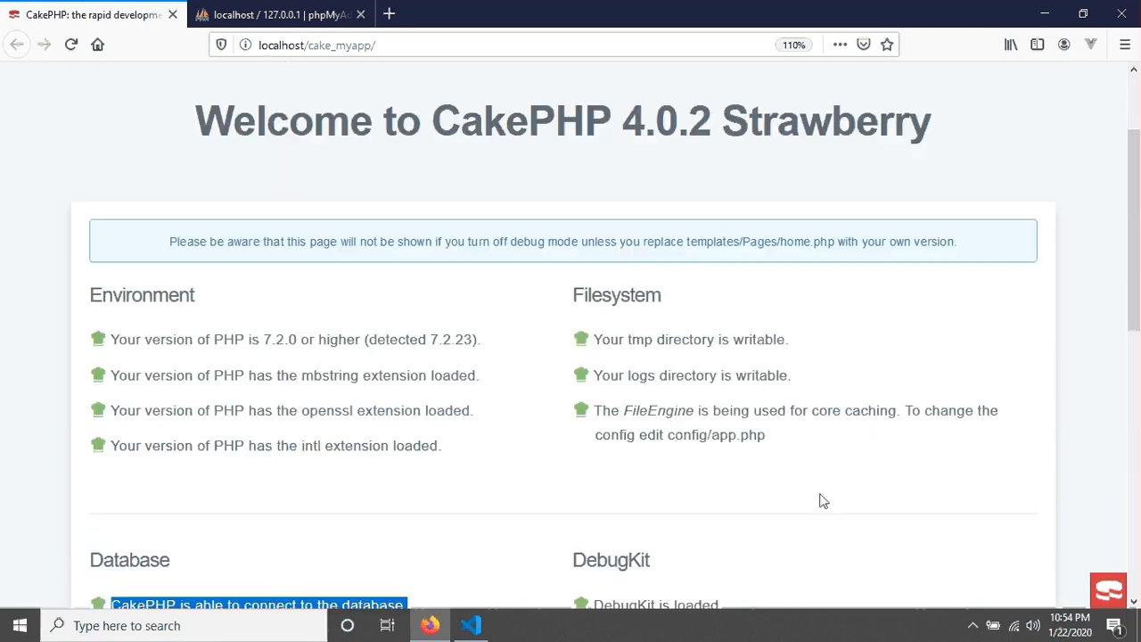
pyautogui.scroll(-3)
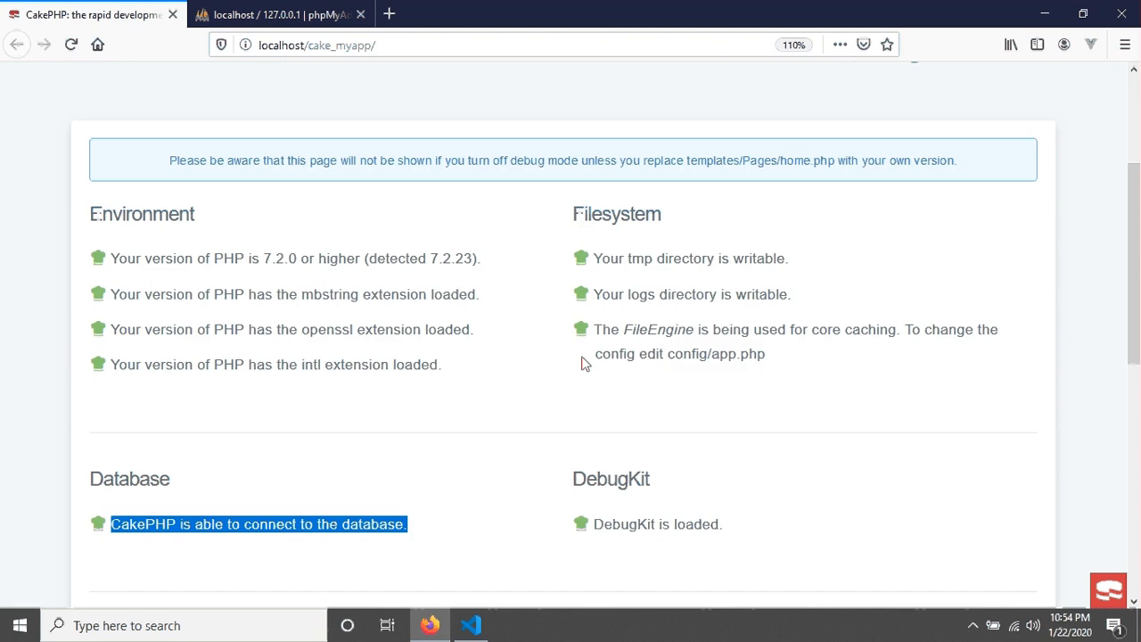
pyautogui.scroll(-3)
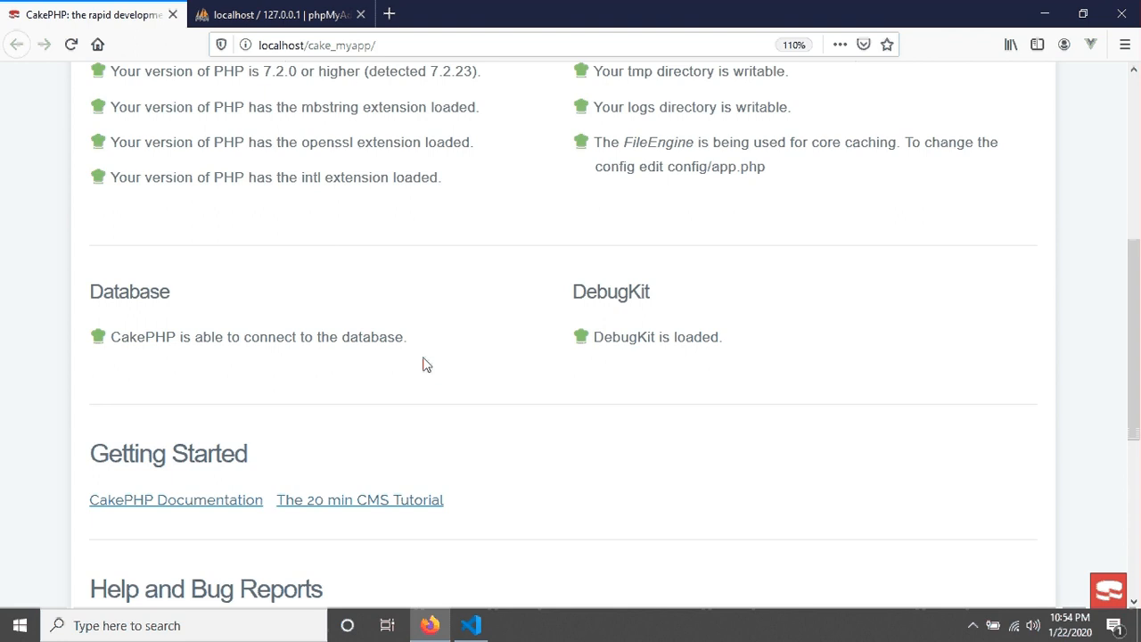
pyautogui.scroll(3)
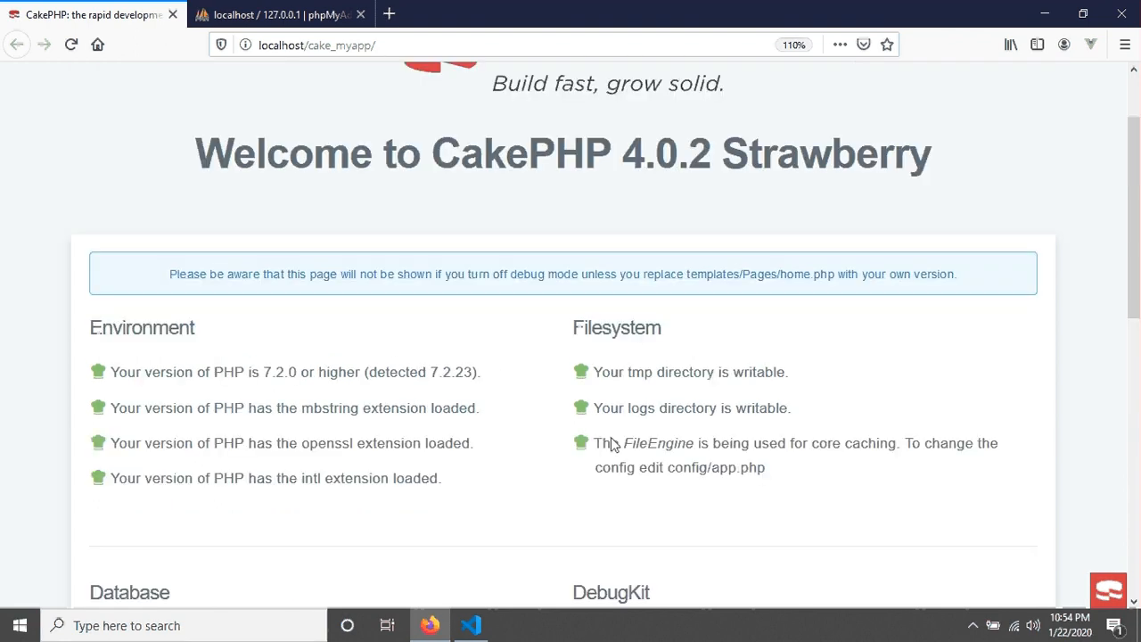
pyautogui.scroll(-3)
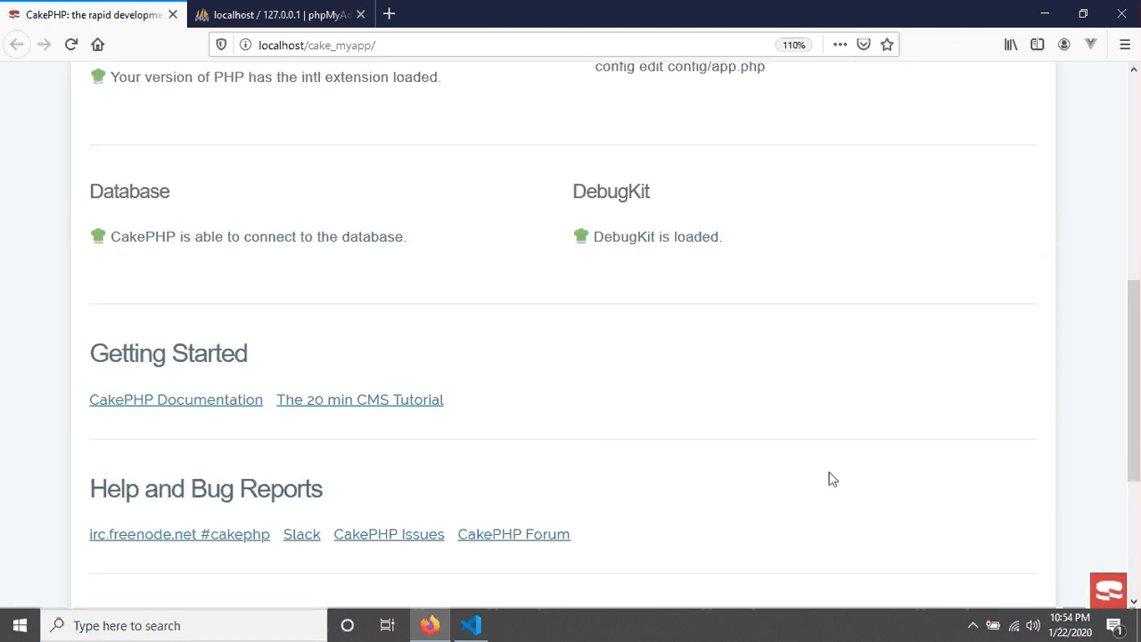